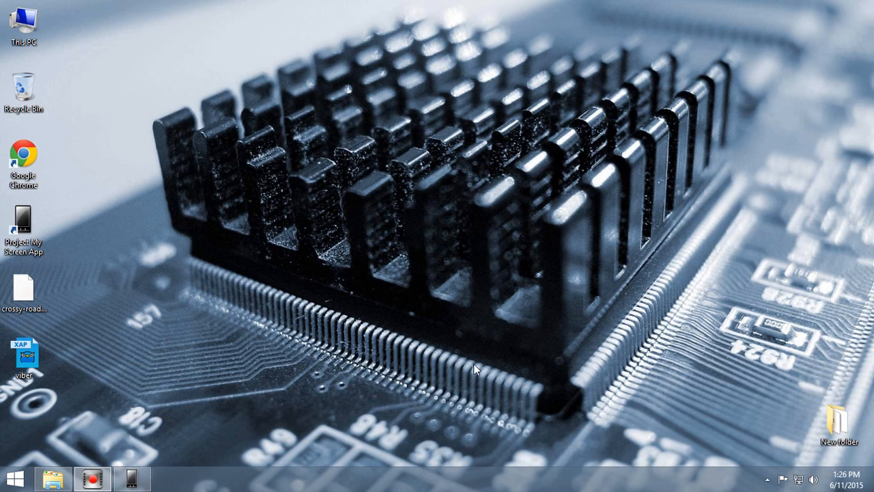
mouse_move(402, 350)
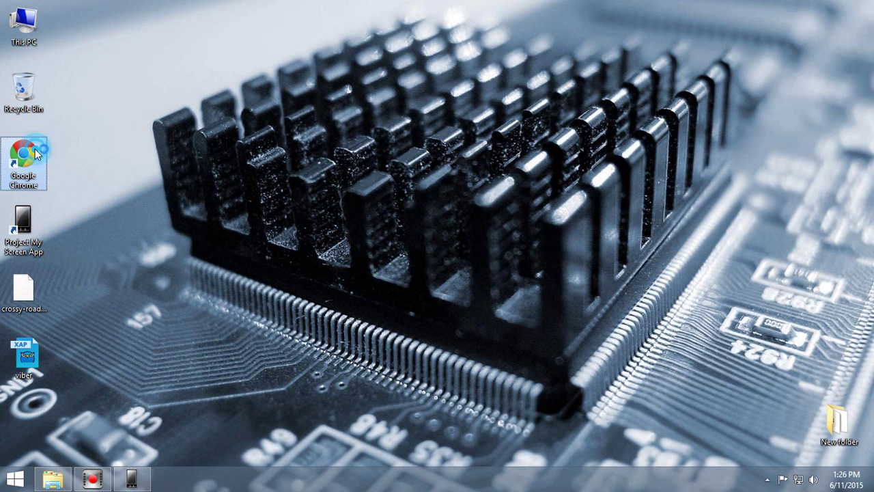
Step: Launch Google Chrome from the desktop shortcut, landing on windowsphone.com
double_click(25, 153)
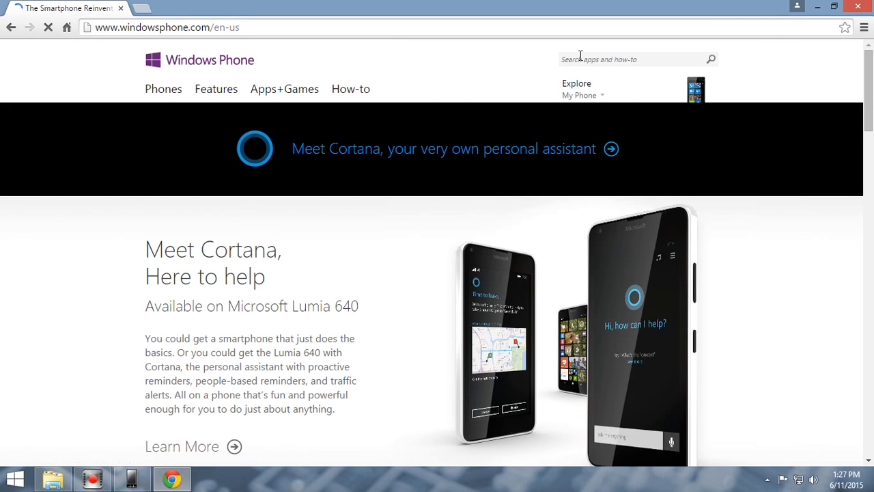
Step: Search the Store site for 'vi' and go to the Viber app page
left_click(628, 59)
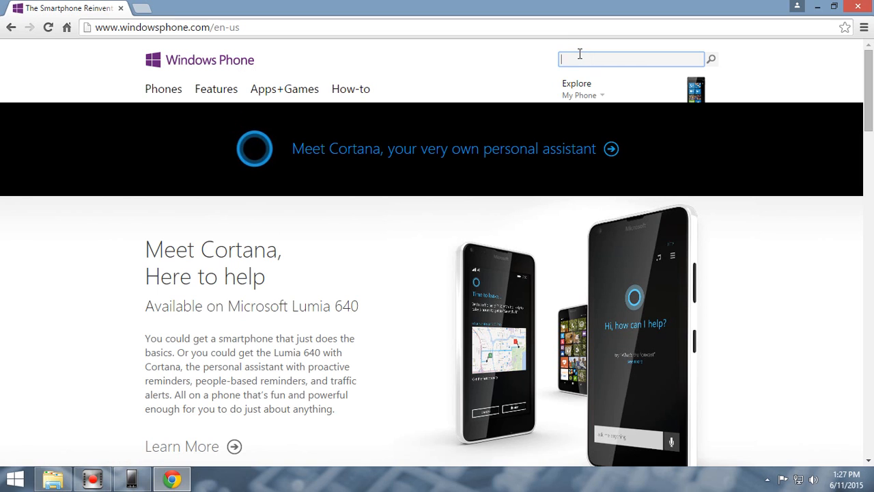
type("v")
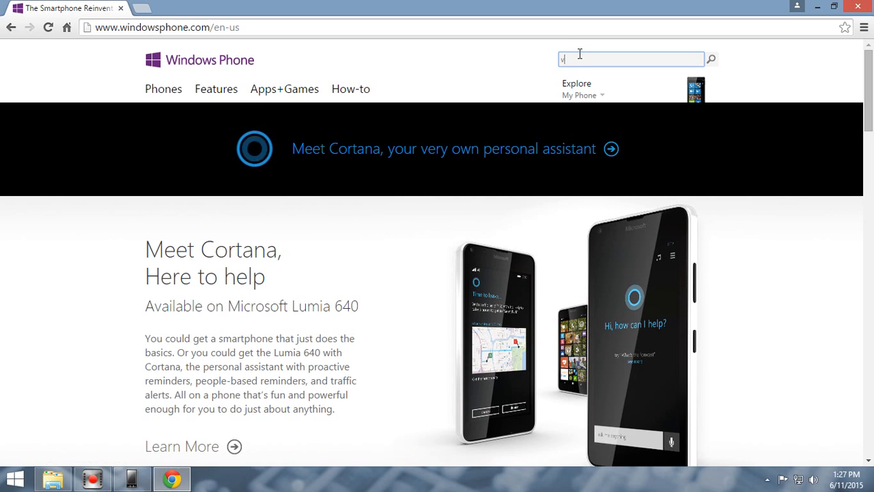
type("i")
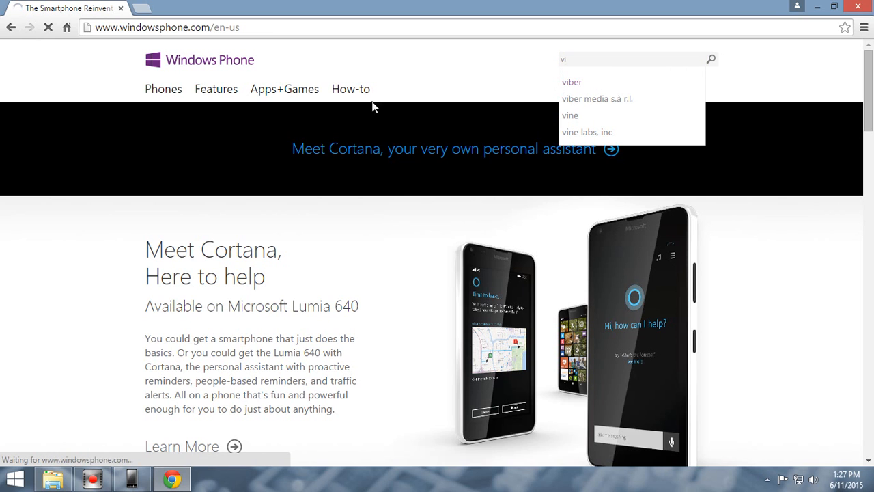
left_click(571, 82)
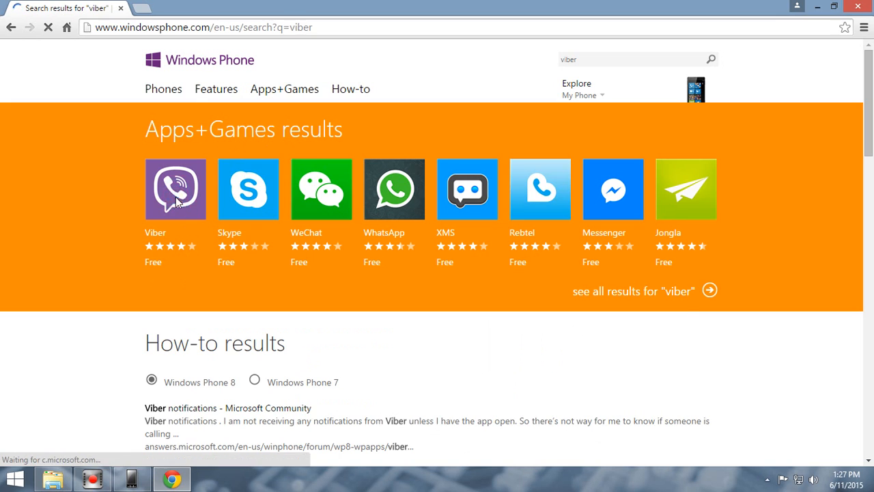
left_click(175, 189)
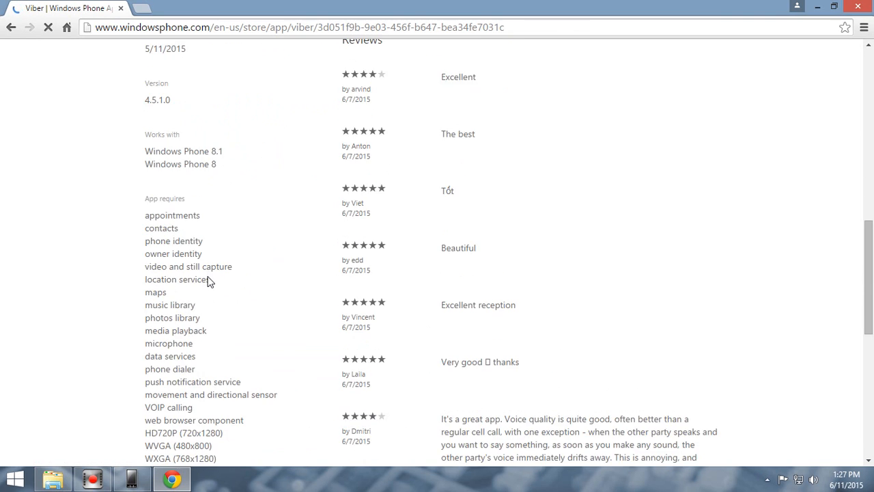
Step: Scroll the Viber page to its 'Download and install manually' link so viber.xap starts downloading
scroll("down", 3)
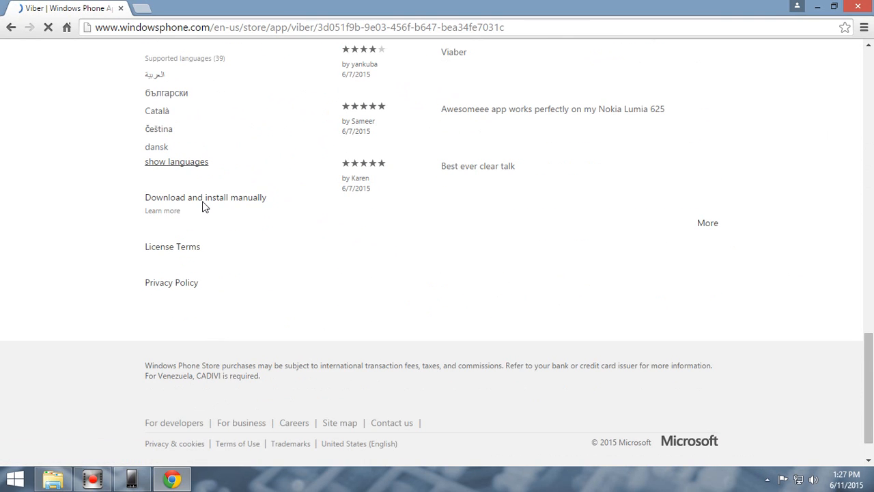
scroll("up", 3)
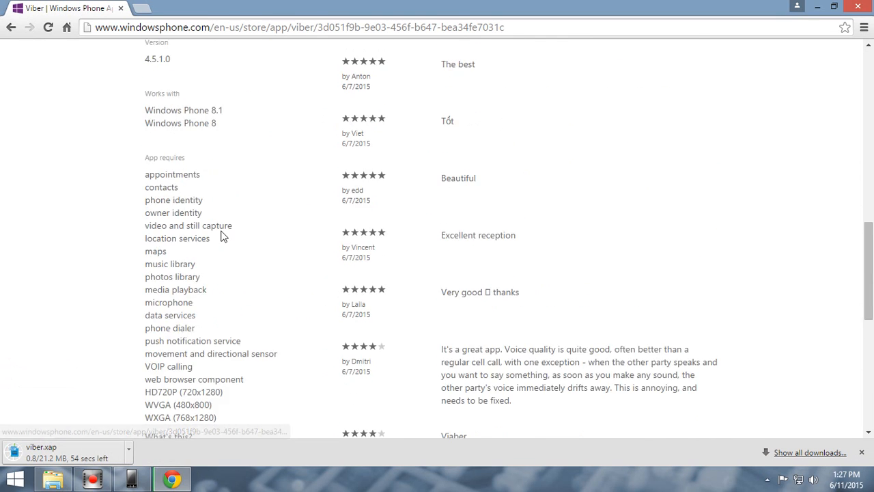
scroll("up", 3)
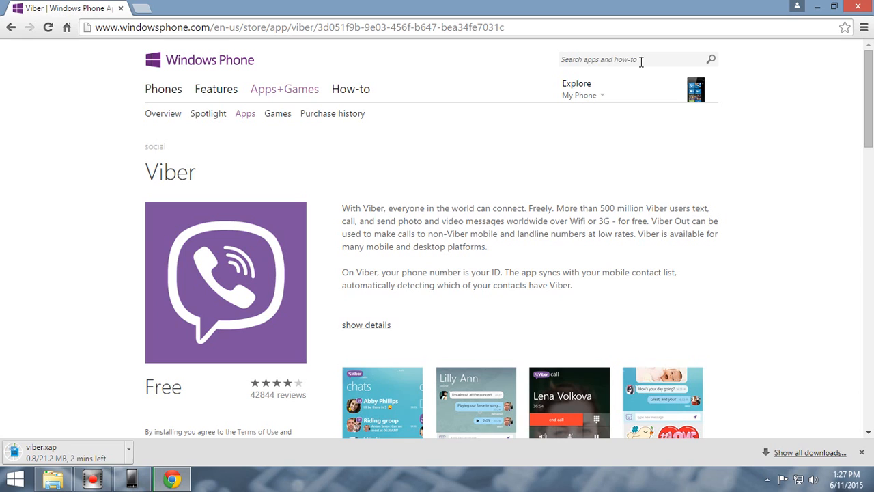
Step: Search the Store site for 'cro' and go to the Crossy Road app page
left_click(631, 60)
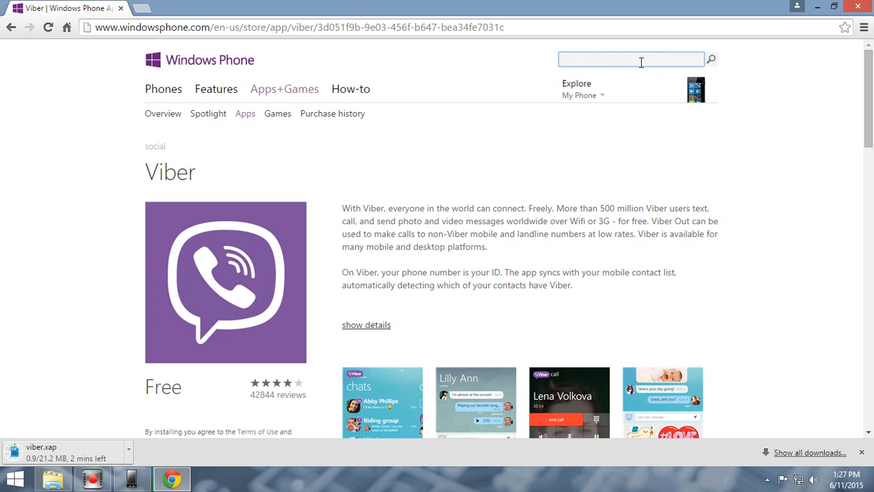
type("cro")
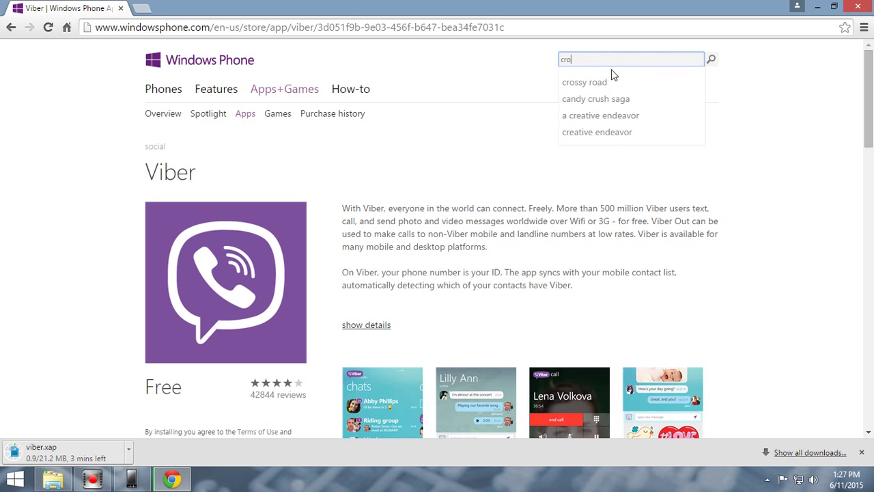
left_click(584, 82)
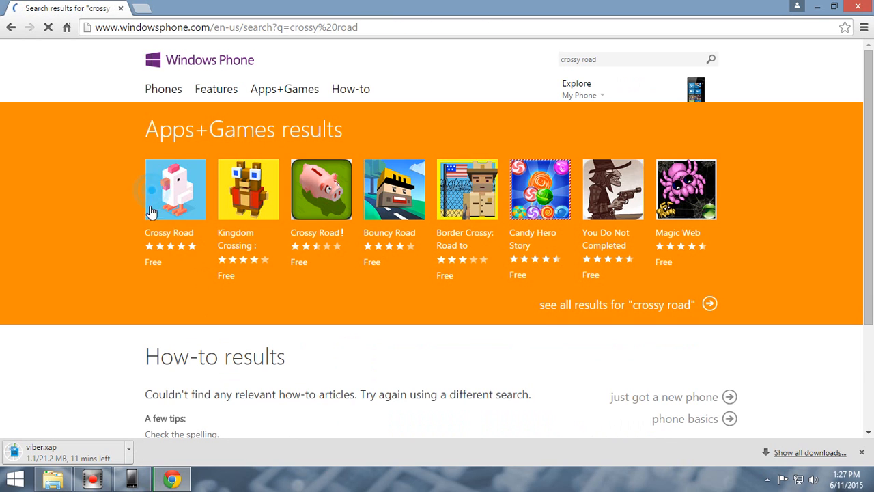
left_click(174, 188)
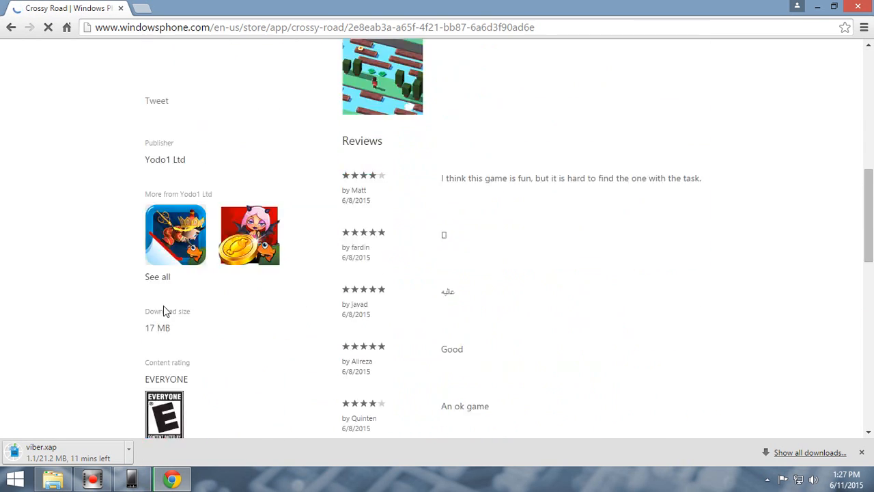
Step: Start the Crossy Road package download via 'Download and install manually'
scroll("down", 3)
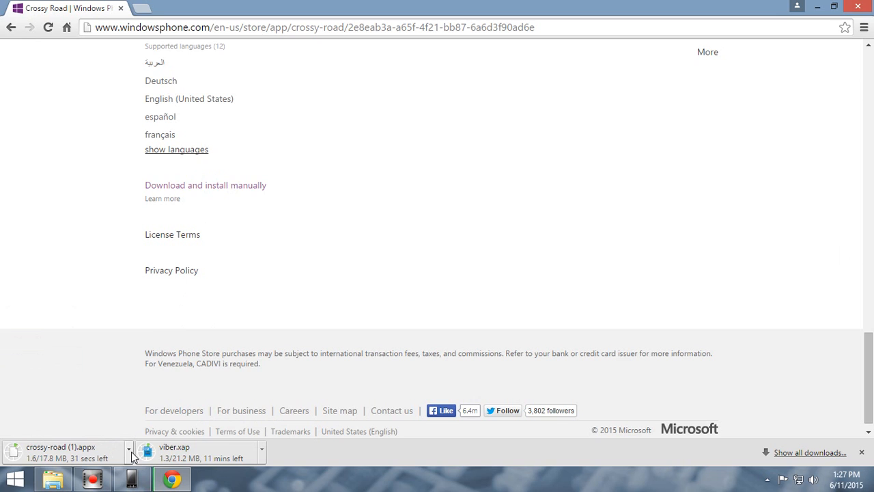
left_click(128, 448)
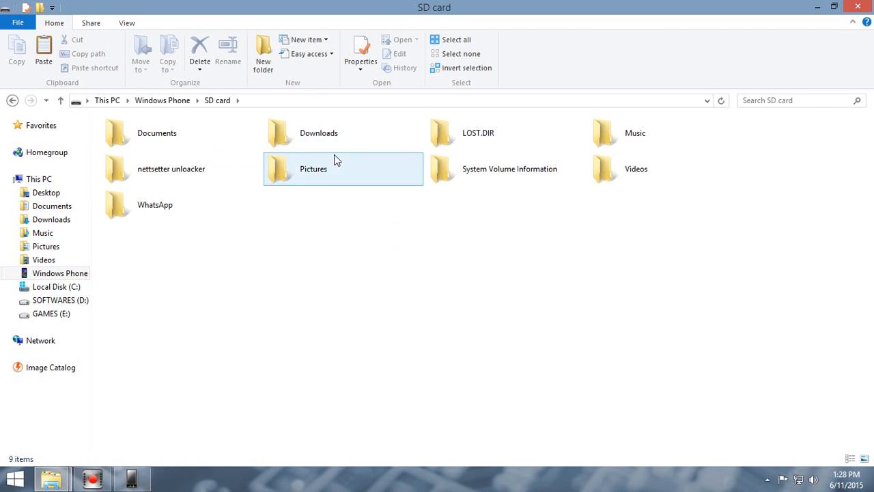
Step: Confirm crossy-road and viber packages sit in the SD card's Downloads folder, then close File Explorer
left_click(355, 262)
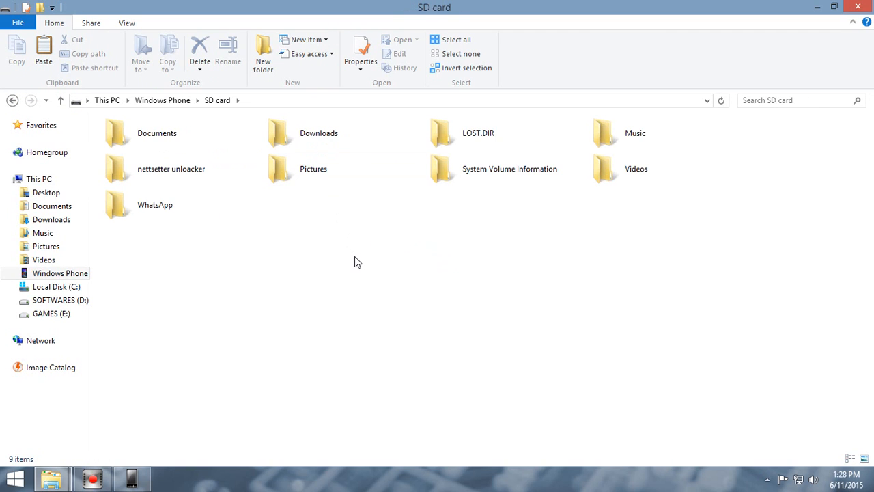
mouse_move(361, 262)
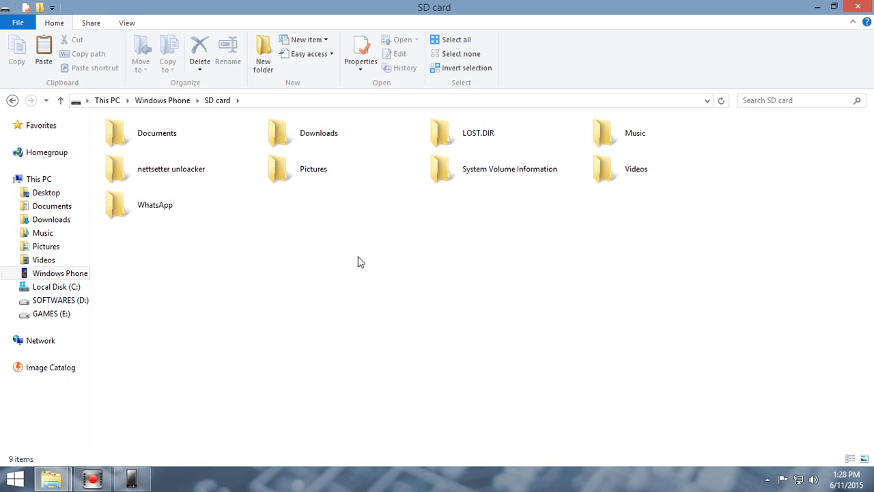
left_click(318, 132)
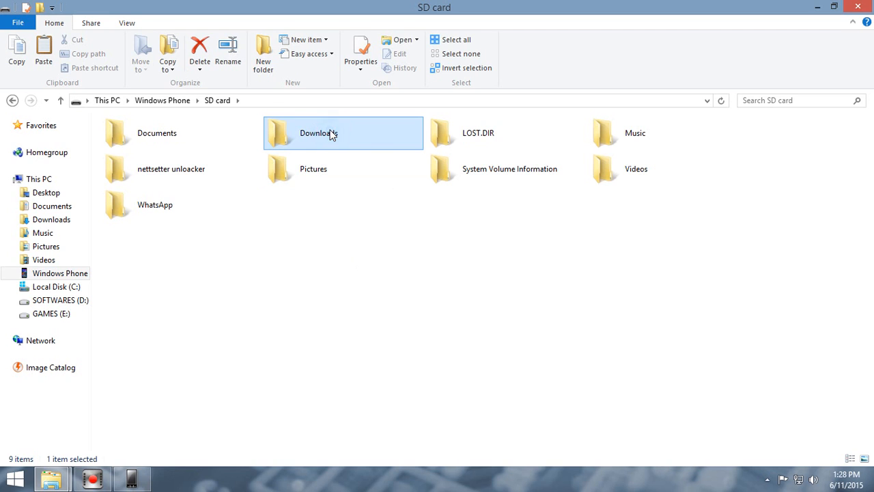
double_click(318, 132)
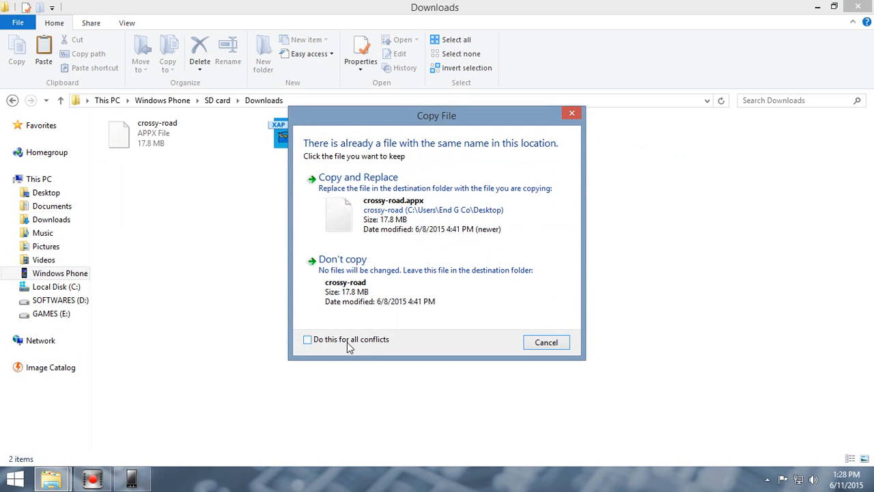
left_click(357, 177)
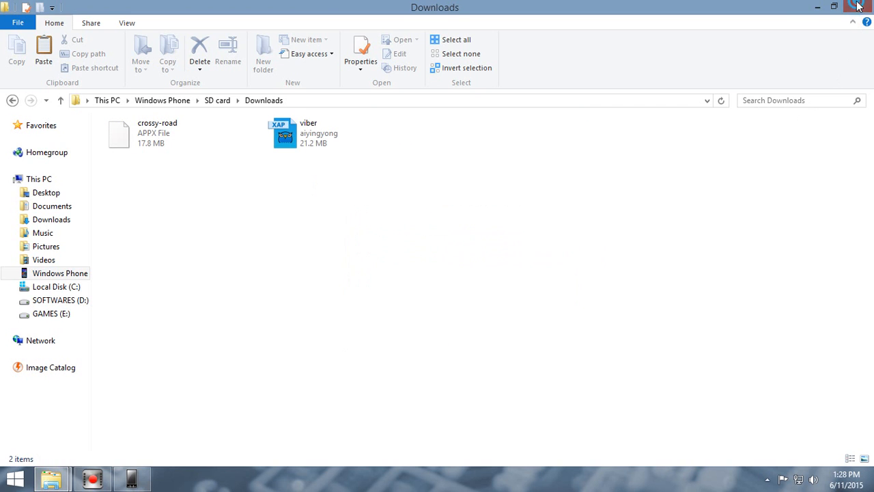
left_click(833, 7)
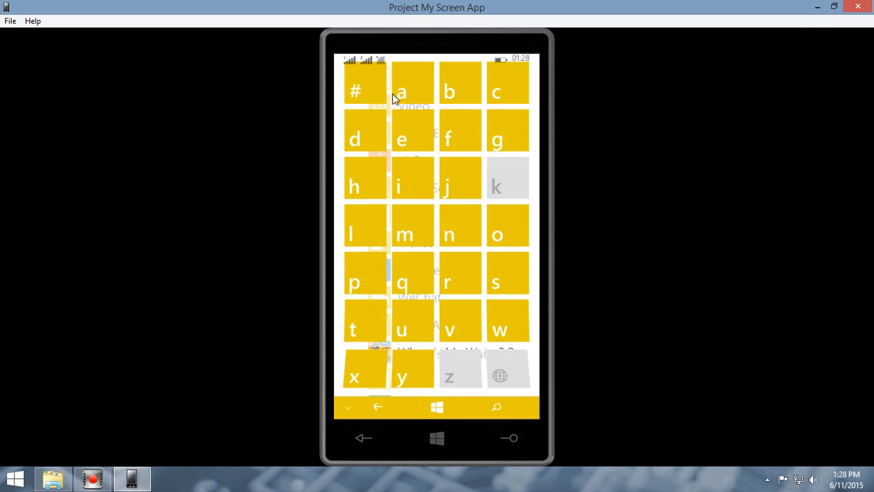
Step: On the projected phone, go from Store's more menu to 'install local apps' listing Crossy Road and Viber
left_click(494, 281)
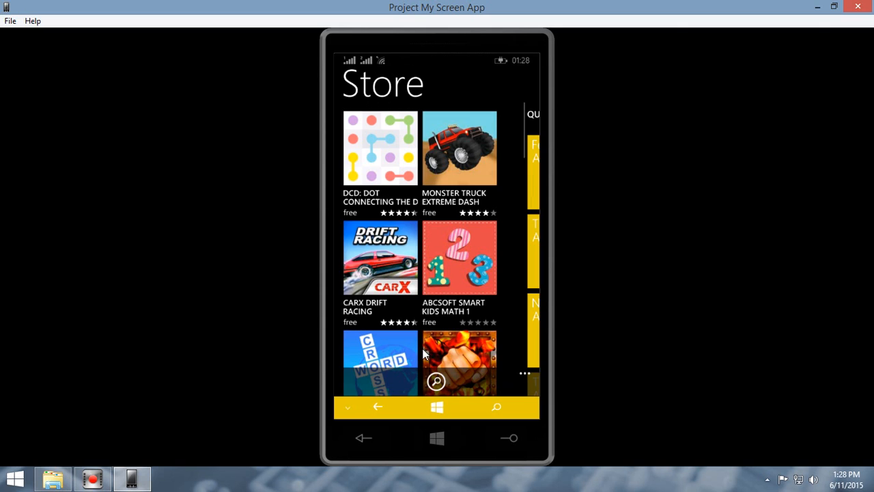
left_click(524, 373)
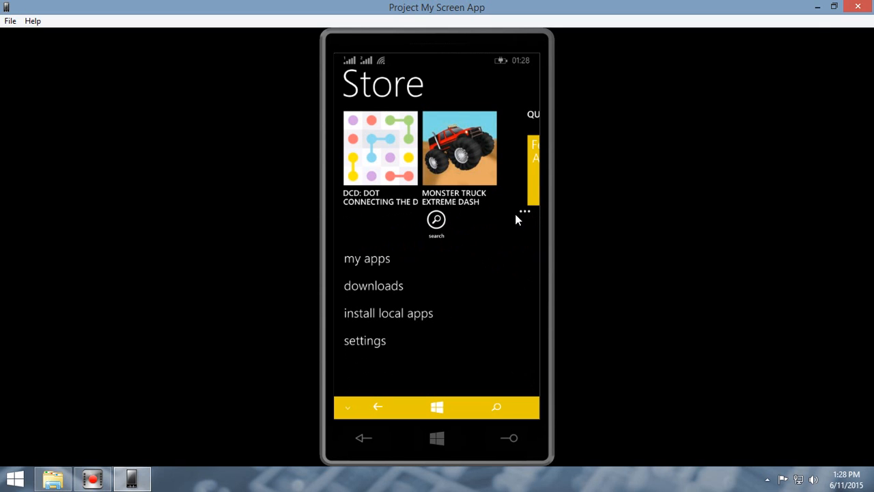
mouse_move(391, 323)
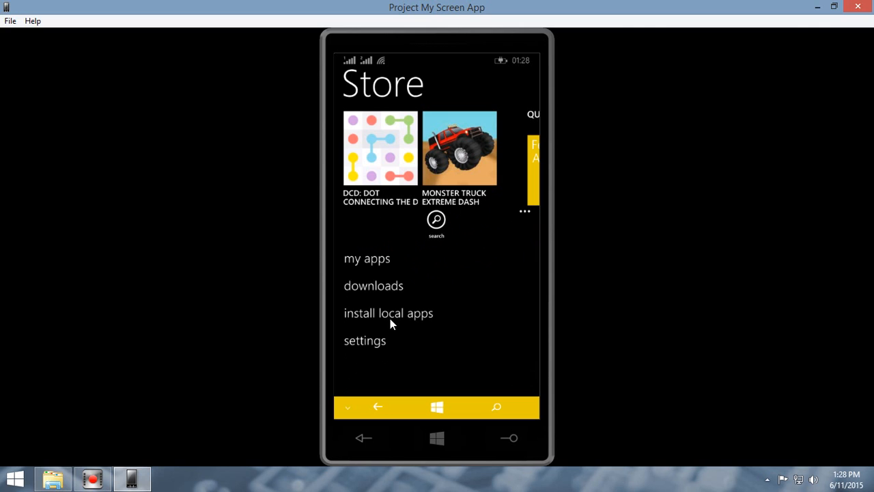
left_click(387, 313)
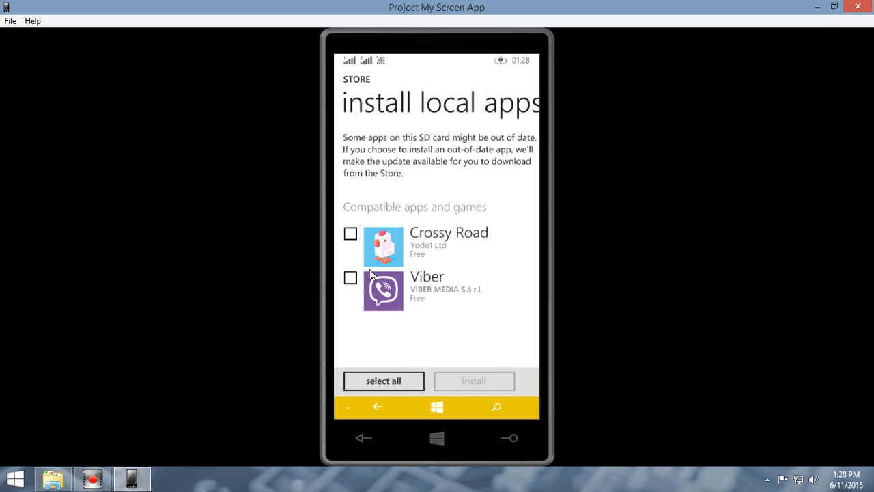
Step: Tick Crossy Road and Viber, start their install, allow Viber's location prompt and return to Store home
left_click(350, 232)
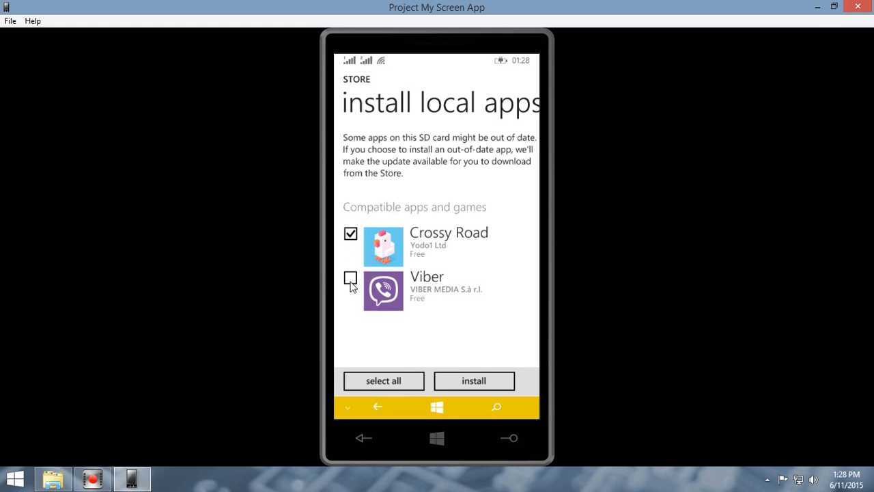
left_click(350, 279)
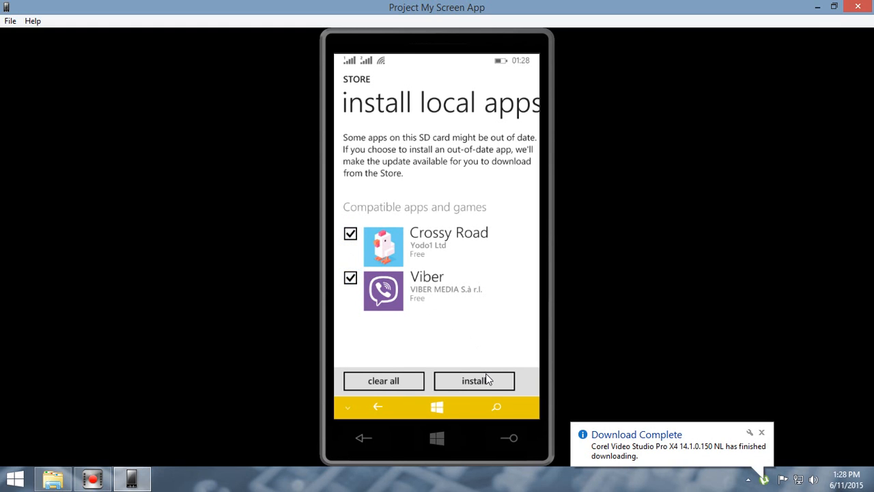
left_click(474, 379)
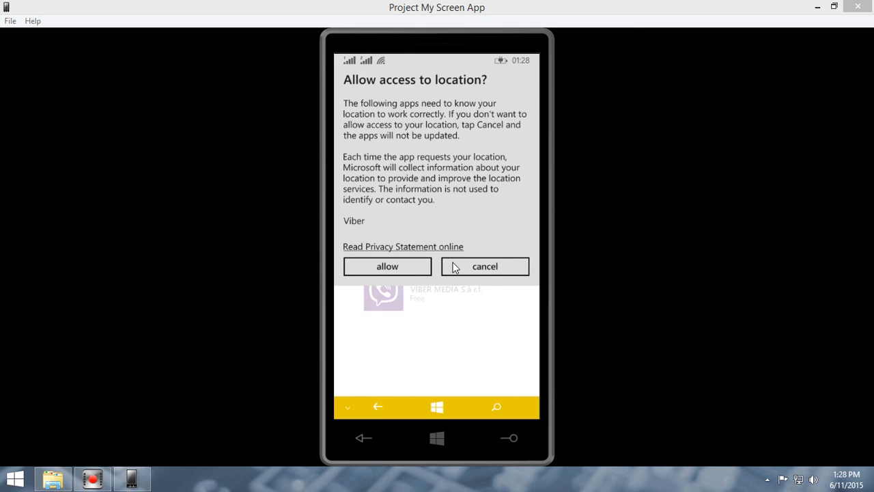
left_click(388, 265)
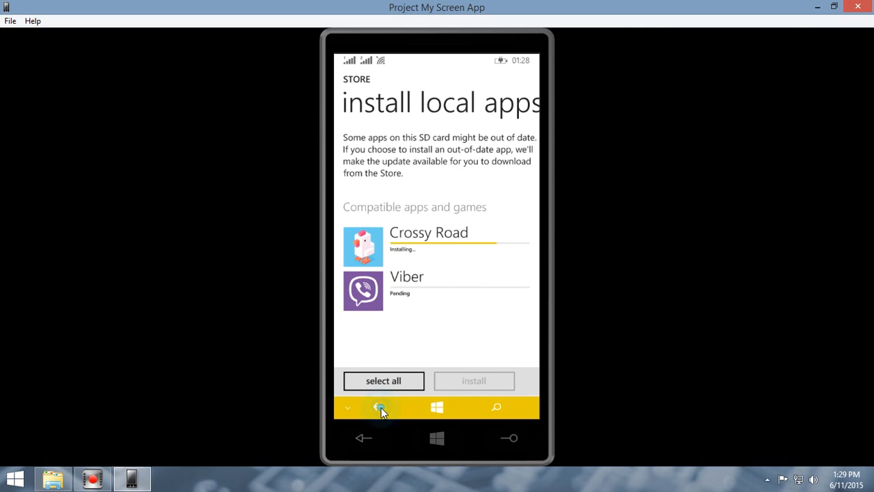
left_click(380, 406)
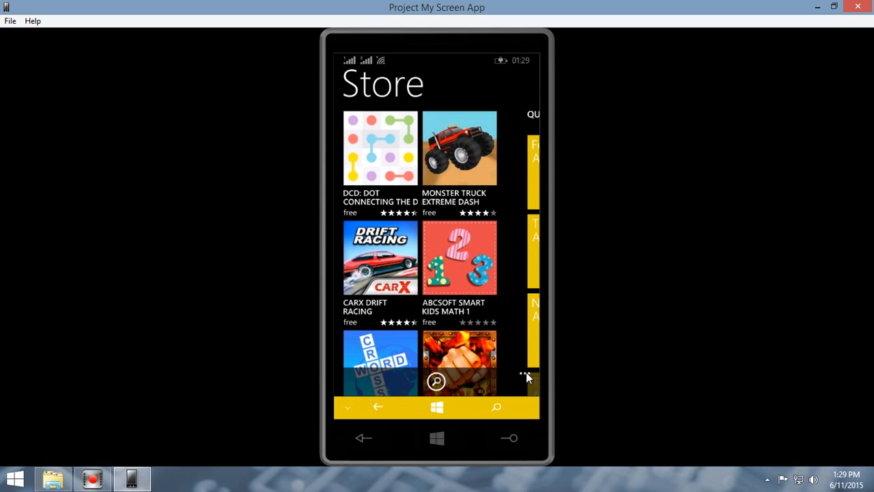
mouse_move(521, 375)
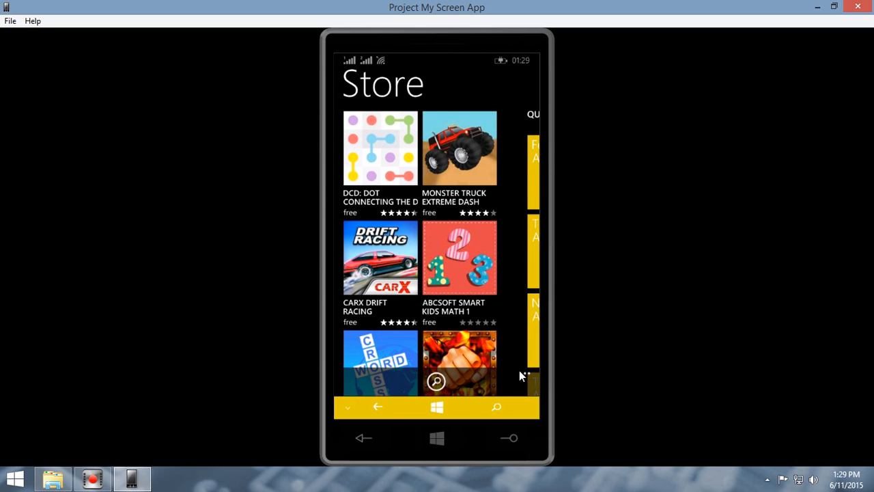
Step: Reach 'install local apps' again to watch Crossy Road installing and Viber pending
left_click(524, 210)
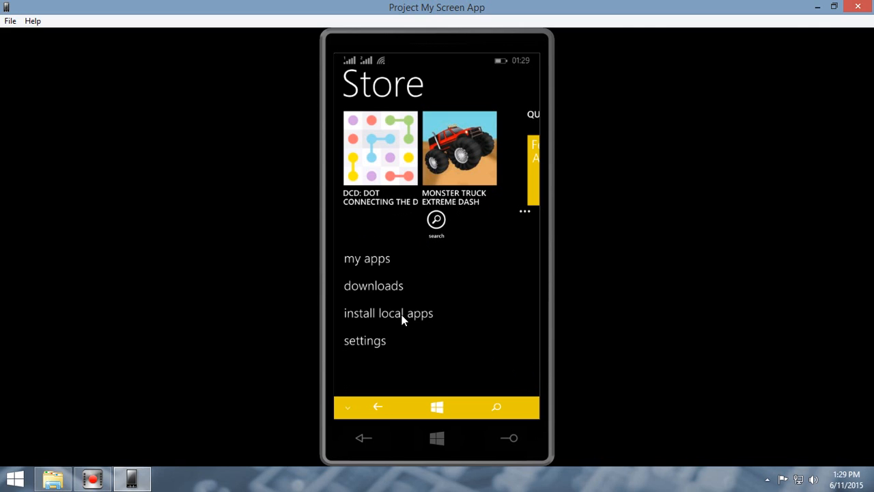
left_click(388, 312)
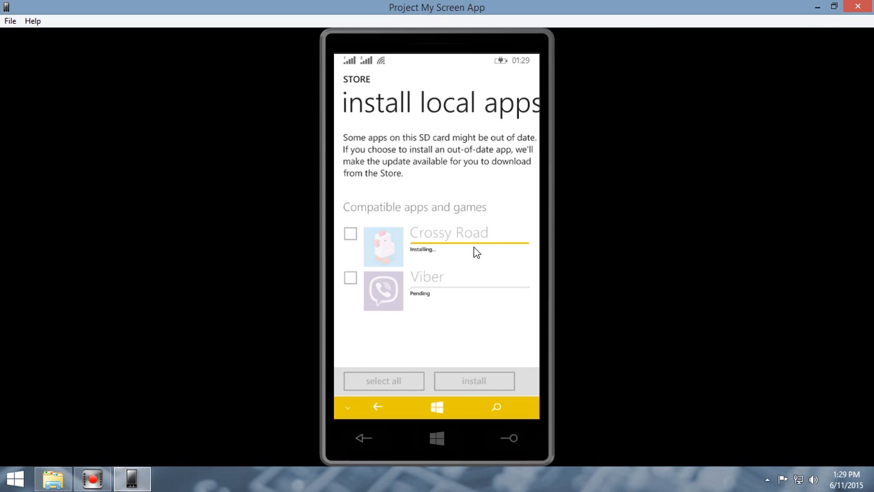
mouse_move(462, 251)
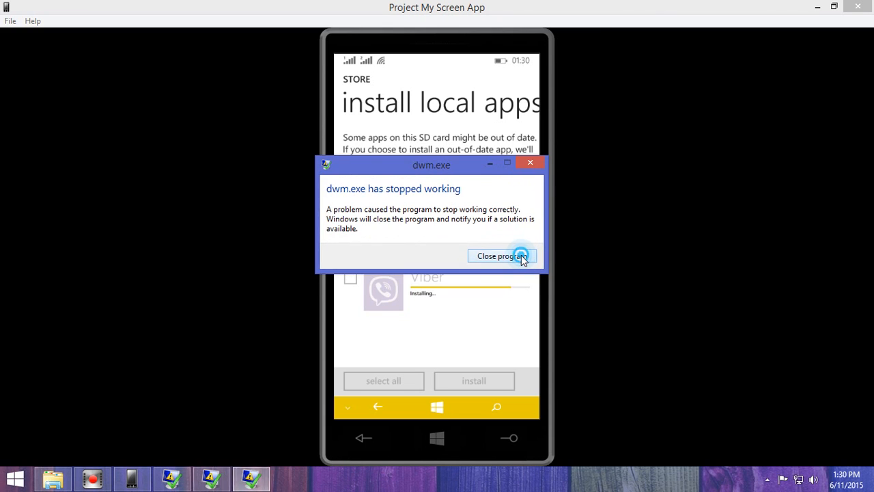
Step: Close the dwm.exe crash warning and switch back to the Store card once Crossy Road shows Installed
left_click(502, 255)
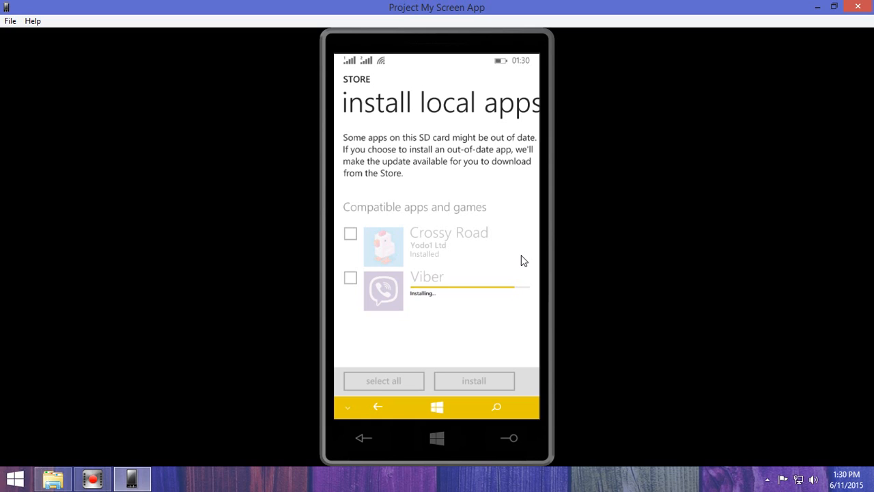
mouse_move(513, 249)
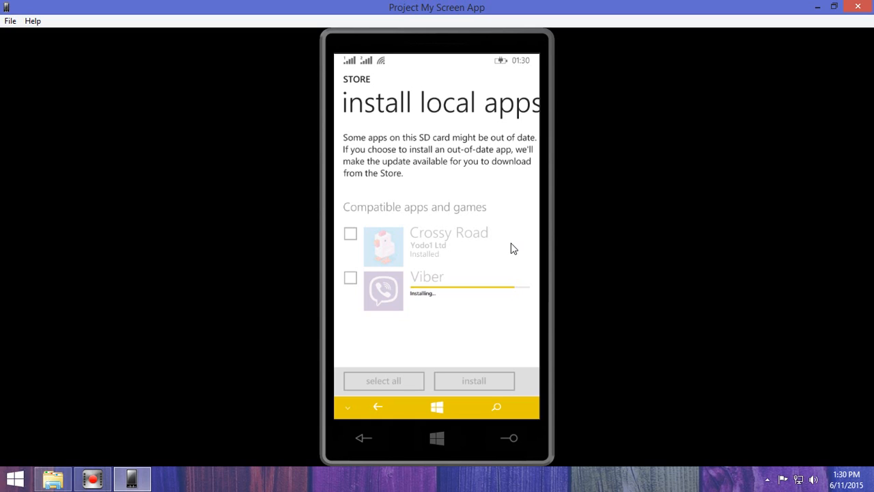
mouse_move(524, 252)
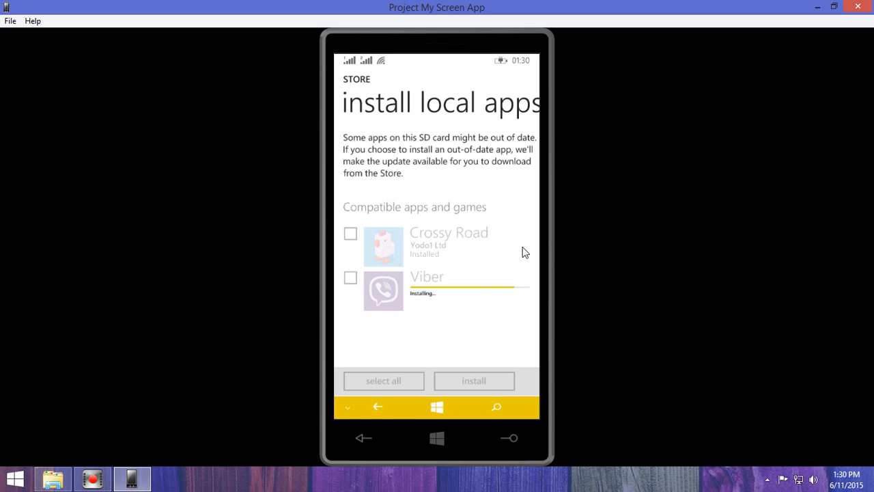
mouse_move(504, 272)
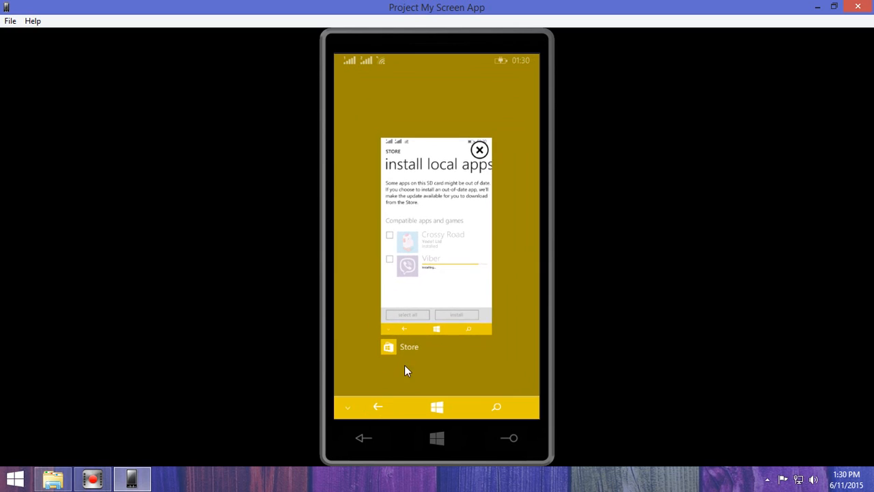
left_click(479, 149)
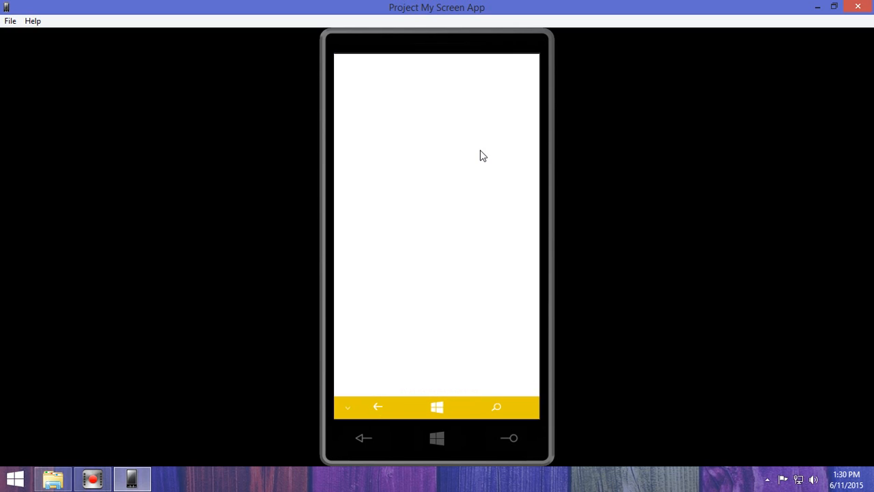